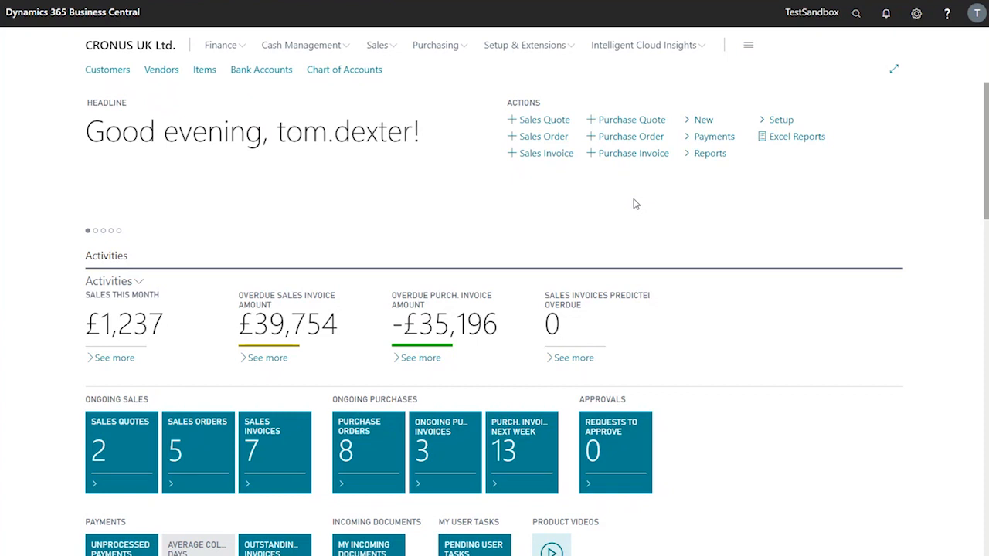
{"action": "mouse_move", "coordinate": [630, 136]}
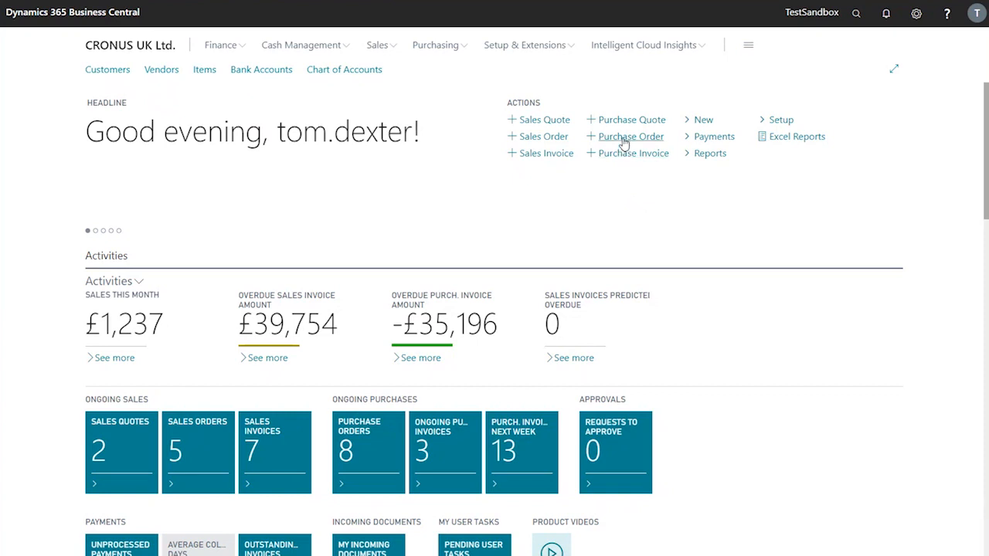
Create a new blank purchase order from the Role Center actions.
{"action": "left_click", "coordinate": [631, 136]}
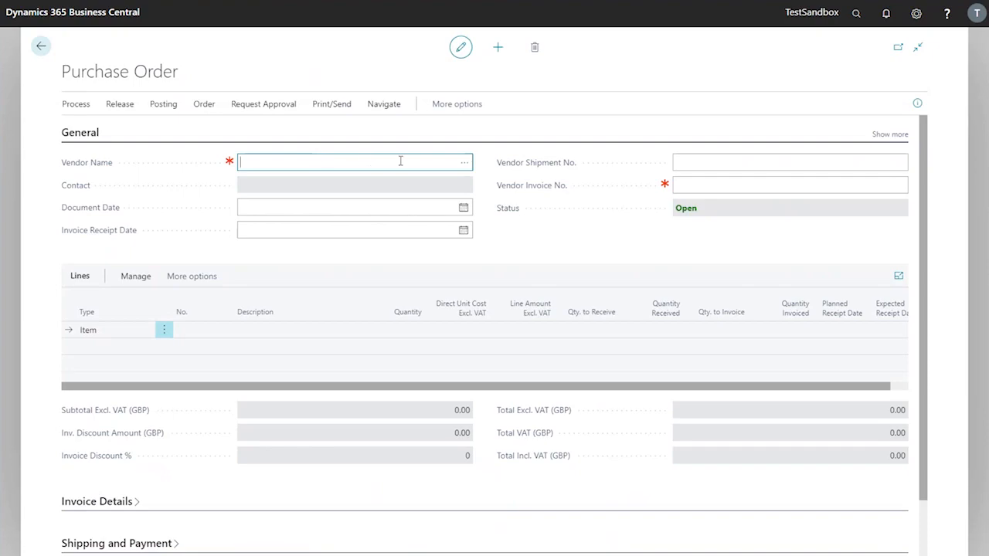
Set the vendor to Fabrikam, Inc., saving the order as 106025.
{"action": "left_click", "coordinate": [464, 163]}
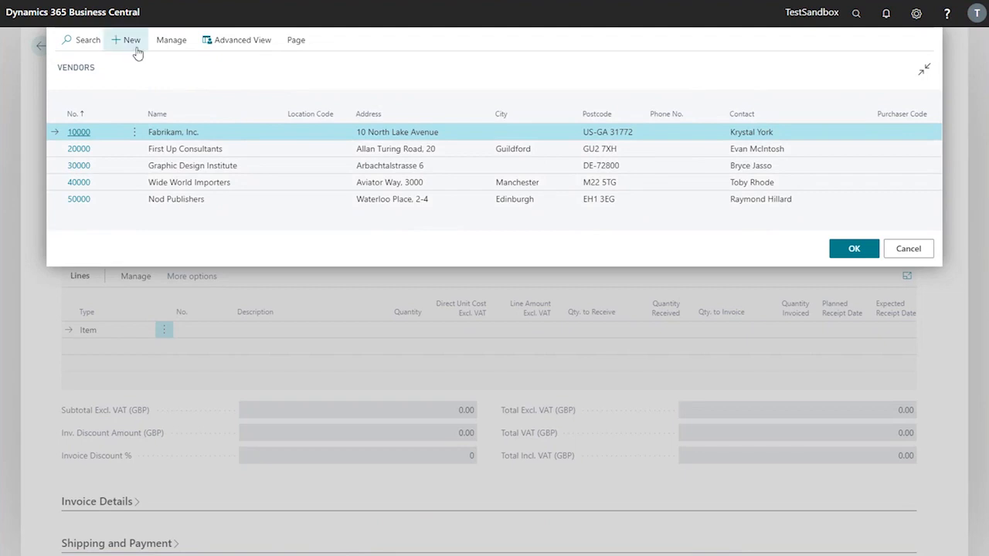
{"action": "mouse_move", "coordinate": [171, 39]}
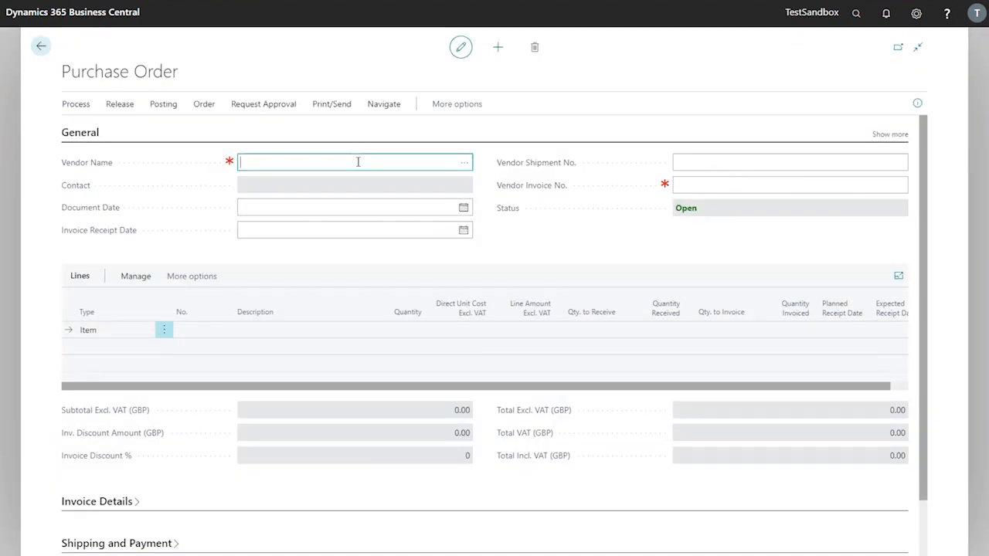
{"action": "type", "text": "fabrikam, Inc."}
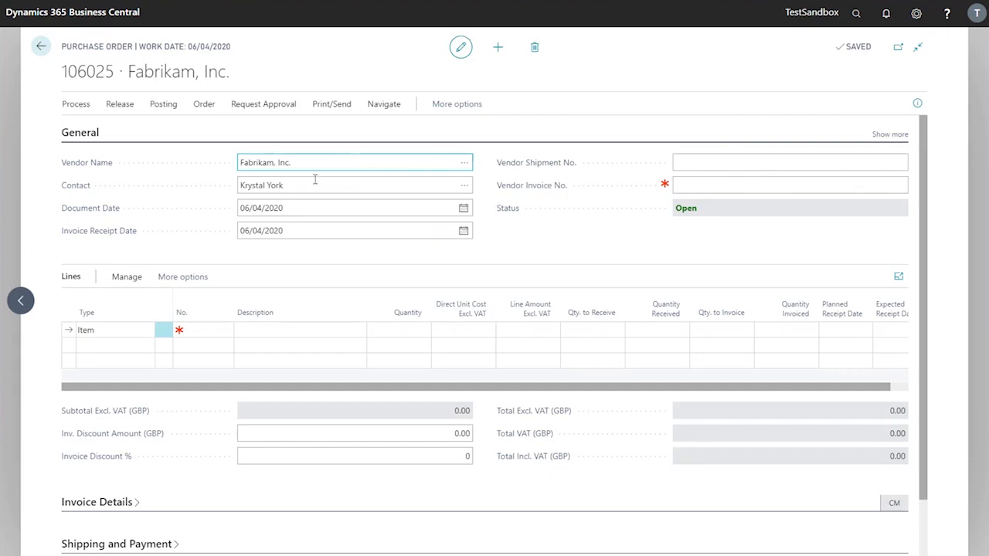
Browse the full item list for line one, then search descriptions for 'athens'.
{"action": "left_click", "coordinate": [115, 330]}
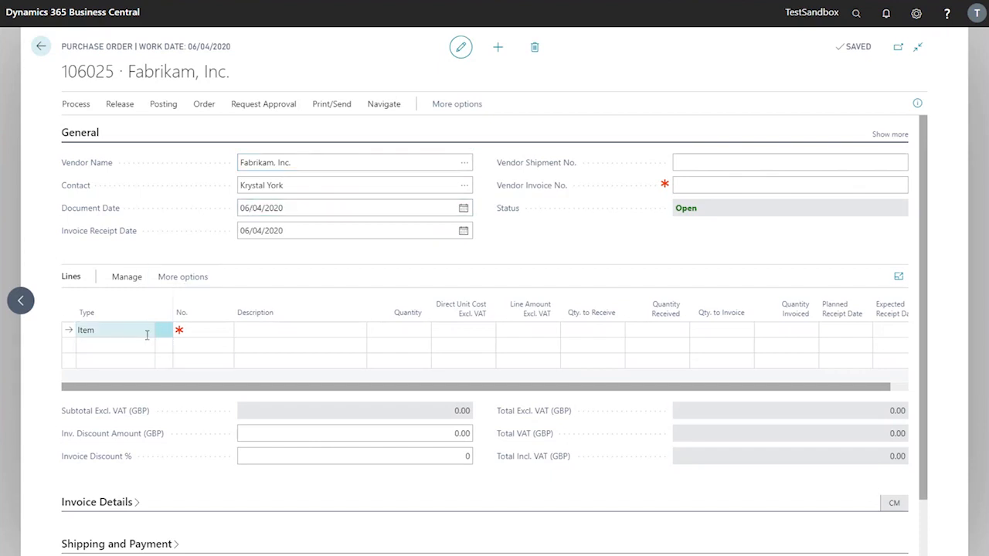
{"action": "left_click", "coordinate": [144, 330]}
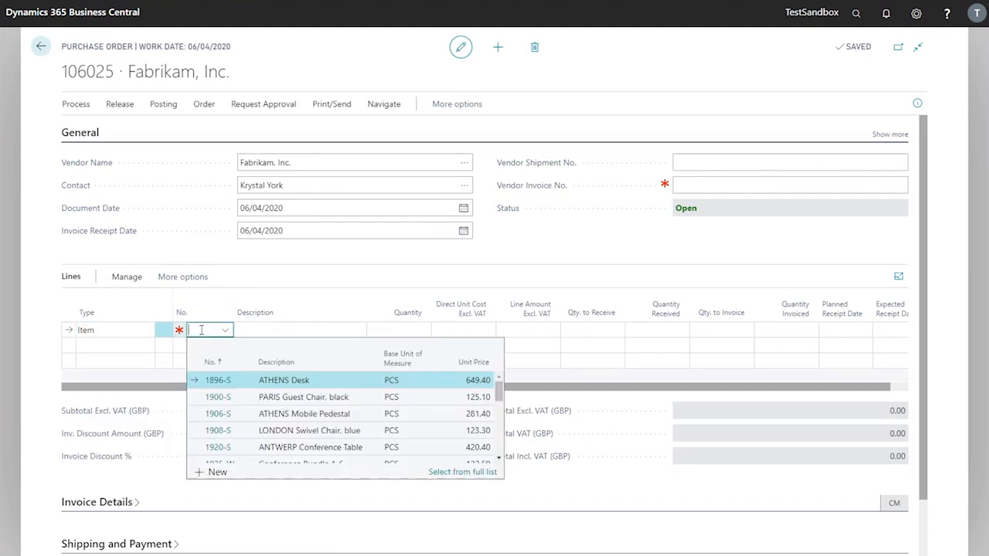
{"action": "left_click", "coordinate": [299, 330]}
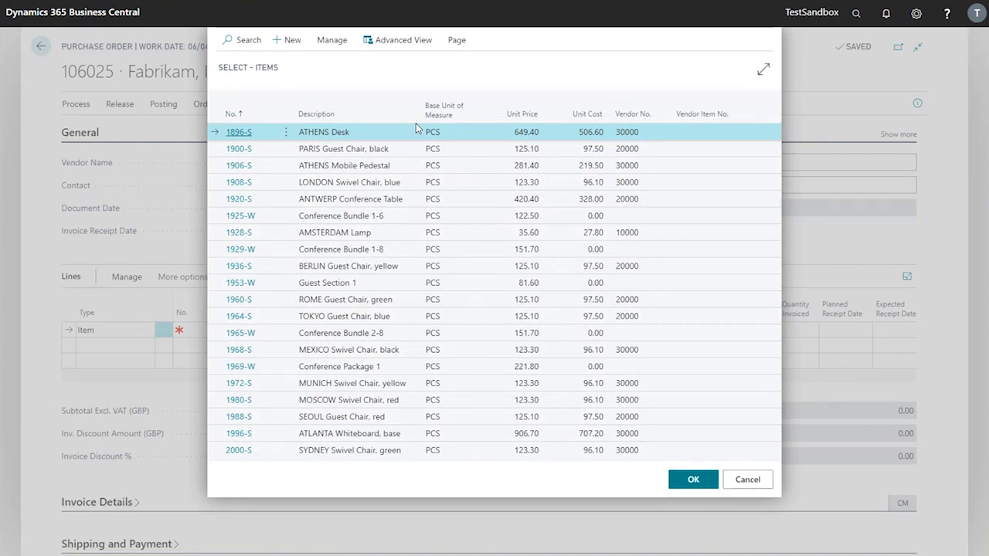
{"action": "mouse_move", "coordinate": [444, 162]}
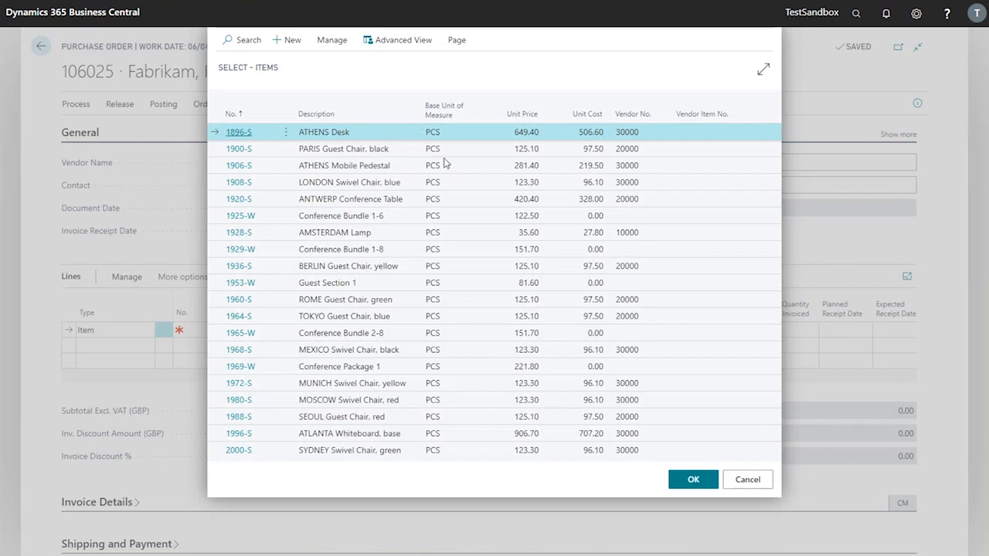
{"action": "left_click", "coordinate": [746, 479]}
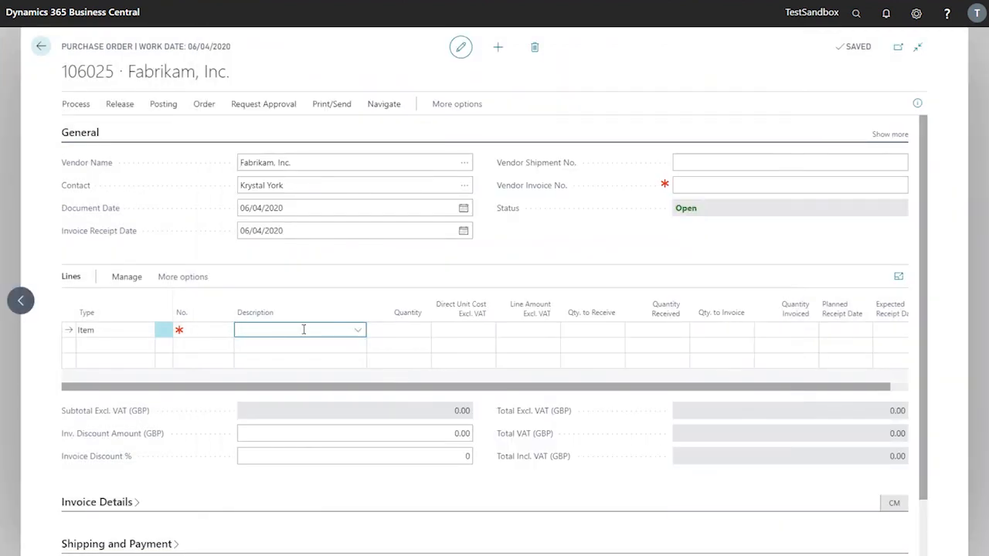
{"action": "type", "text": "athens"}
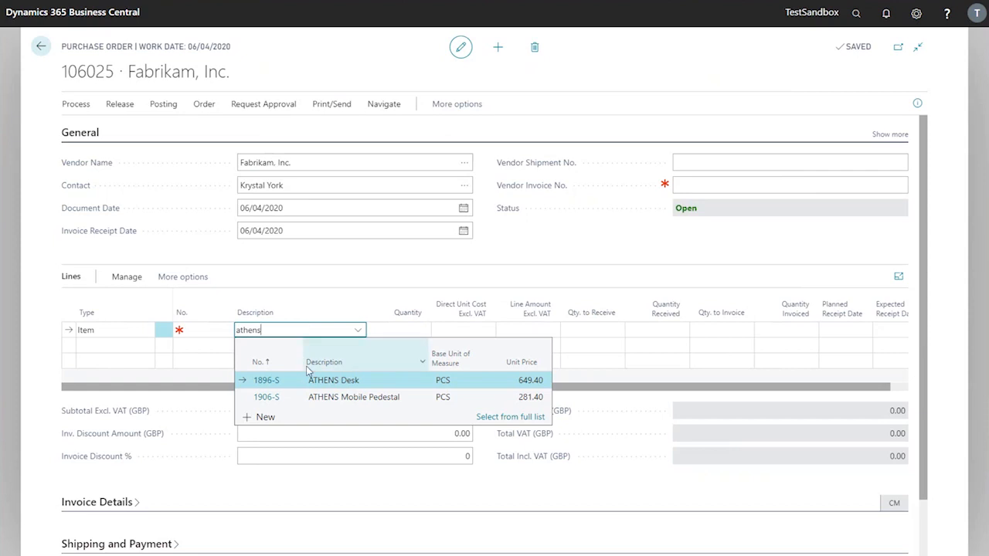
Add ATHENS Desk (1896-S), quantity 5 at 500.00, totalling 2,500.00.
{"action": "left_click", "coordinate": [333, 379]}
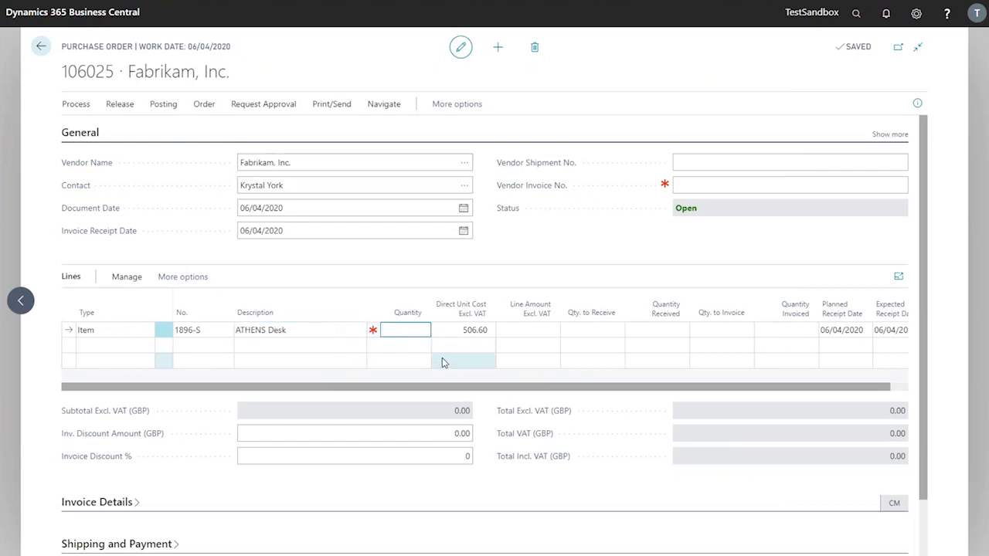
{"action": "type", "text": "5"}
{"action": "left_click", "coordinate": [463, 330]}
{"action": "type", "text": "500"}
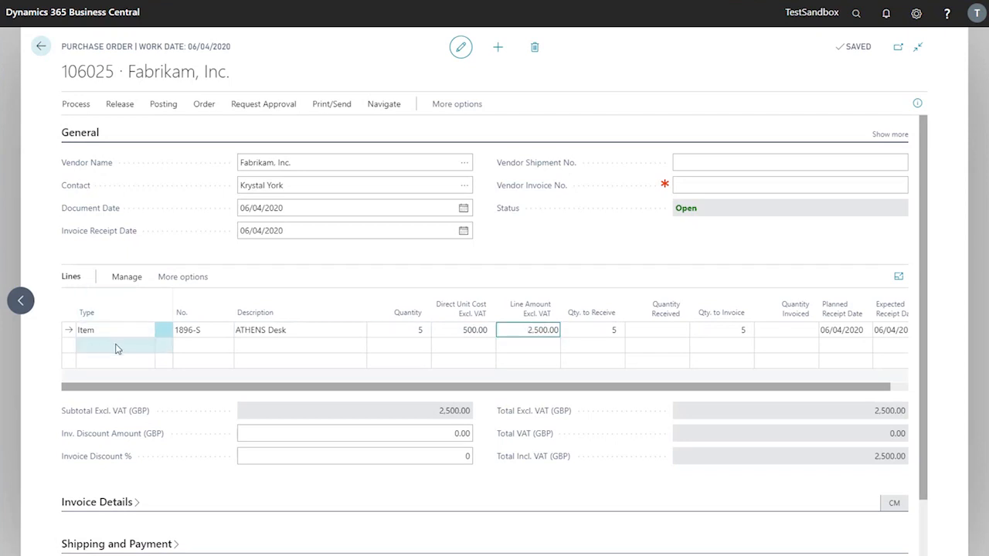
Add 1900-S PARIS Guest Chair, black, quantity 10 on the second line.
{"action": "left_click", "coordinate": [114, 345]}
{"action": "type", "text": "1900-S"}
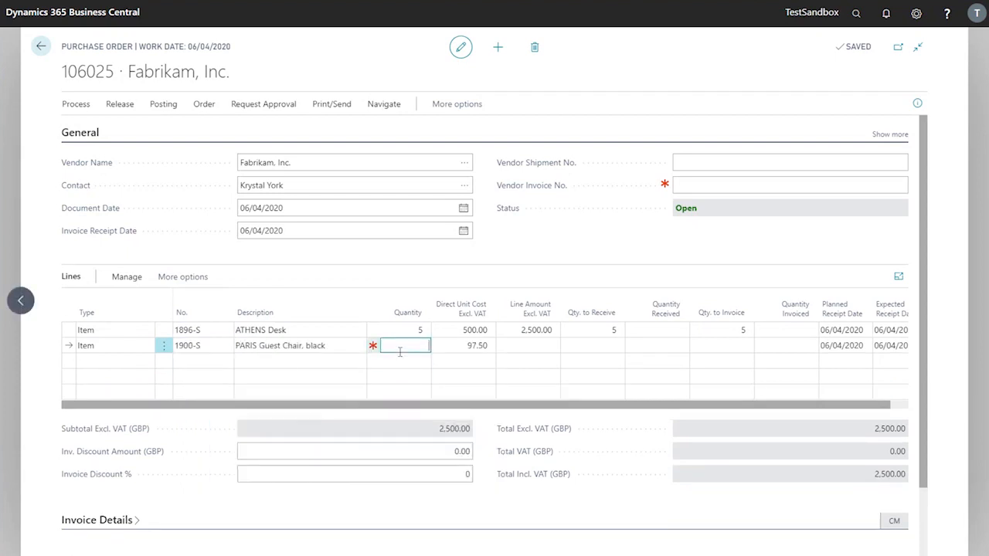
{"action": "type", "text": "10"}
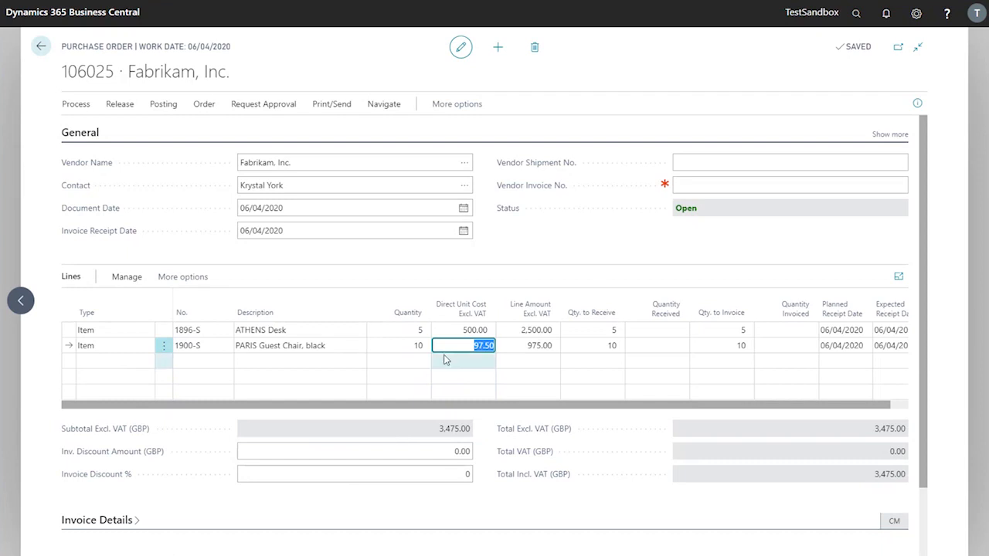
{"action": "mouse_move", "coordinate": [331, 104]}
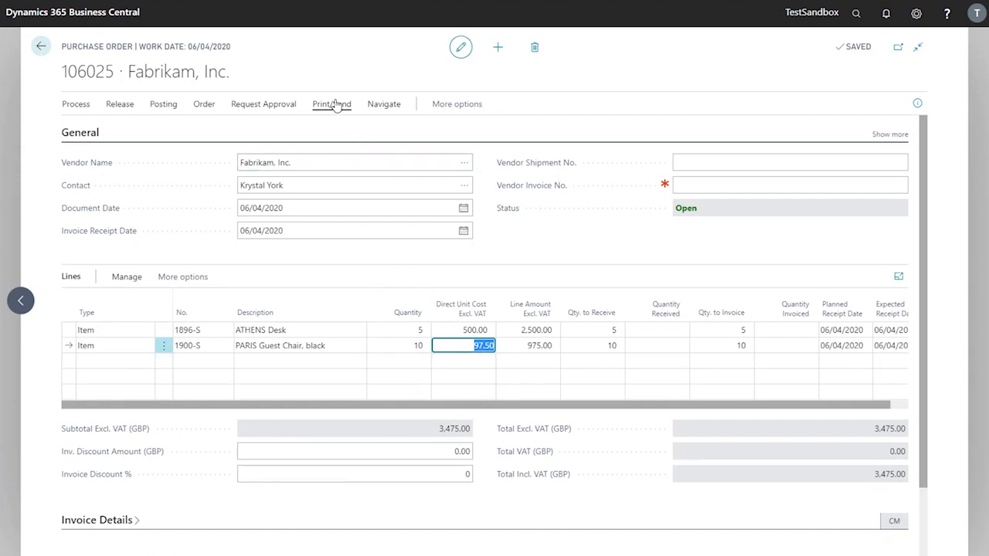
Open the Send Document To dialog via Print/Send > Send...
{"action": "left_click", "coordinate": [331, 104]}
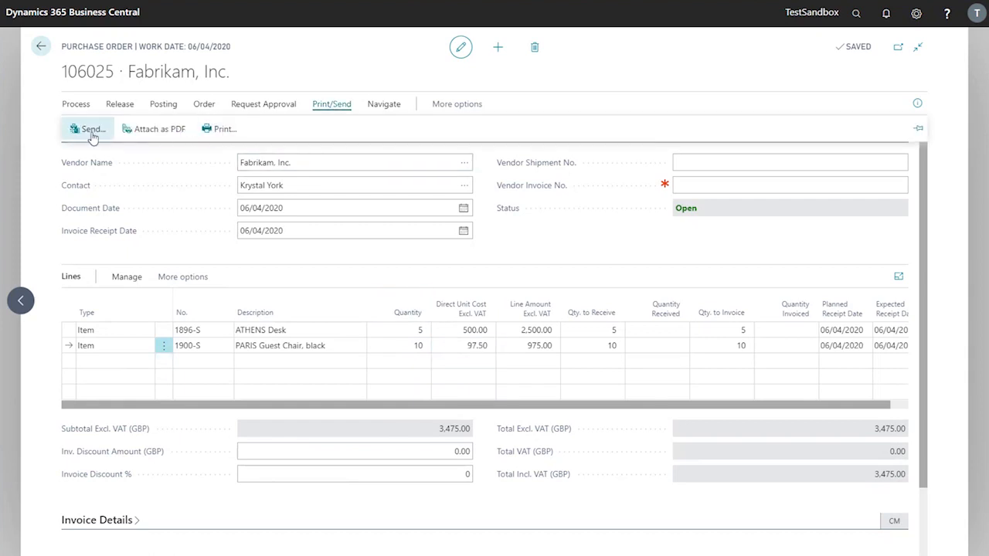
{"action": "left_click", "coordinate": [88, 128]}
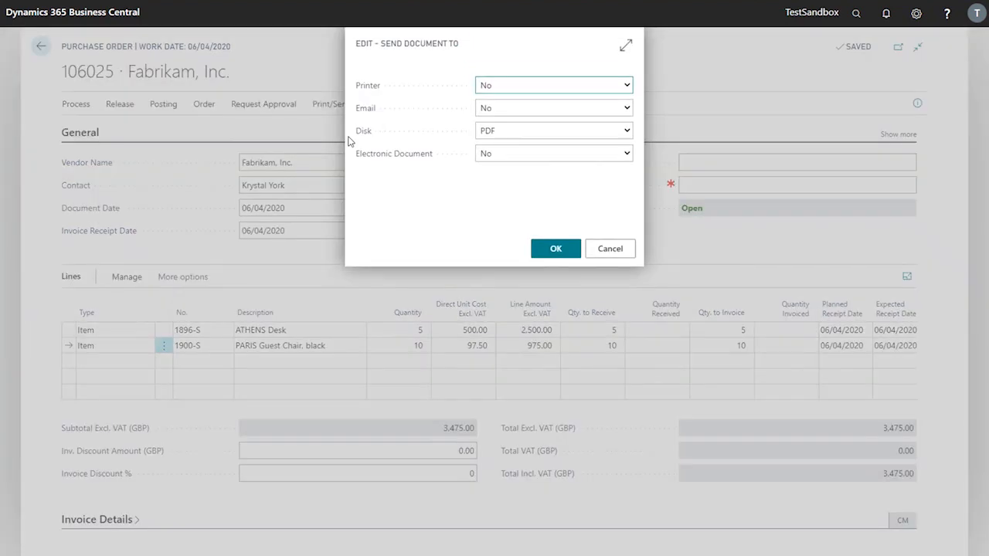